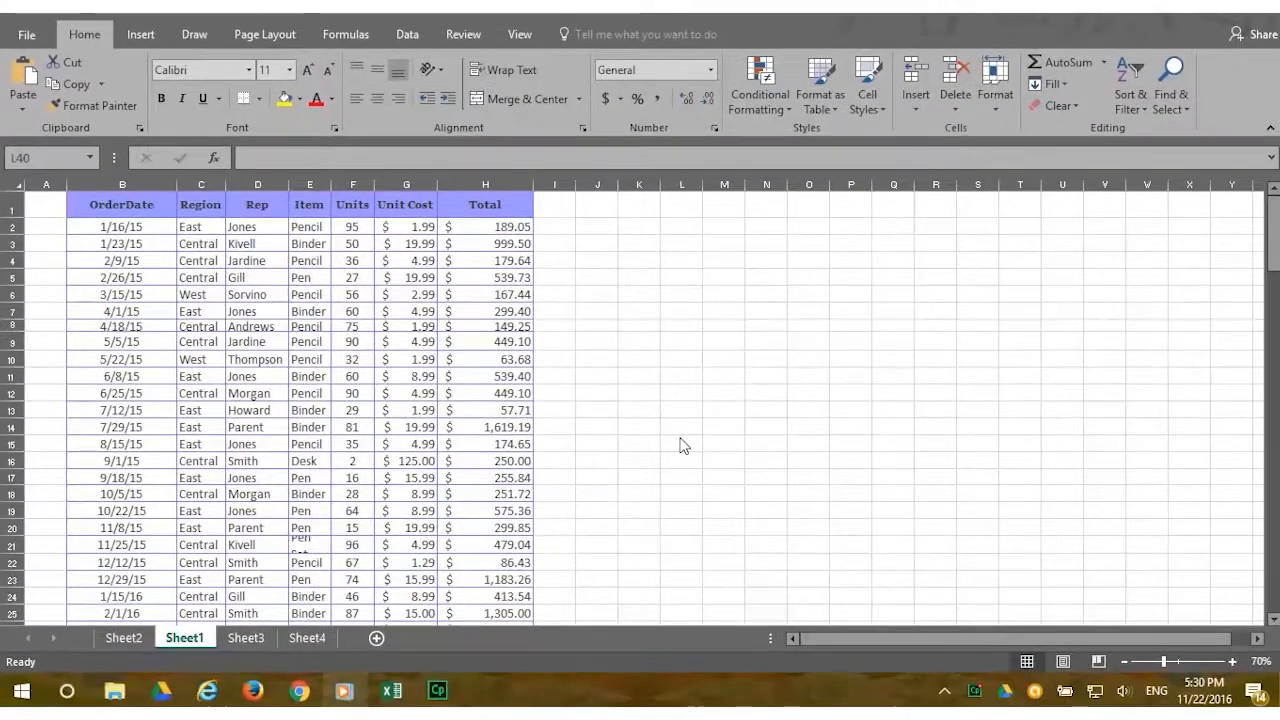
{"action": "mouse_move", "coordinate": [674, 442]}
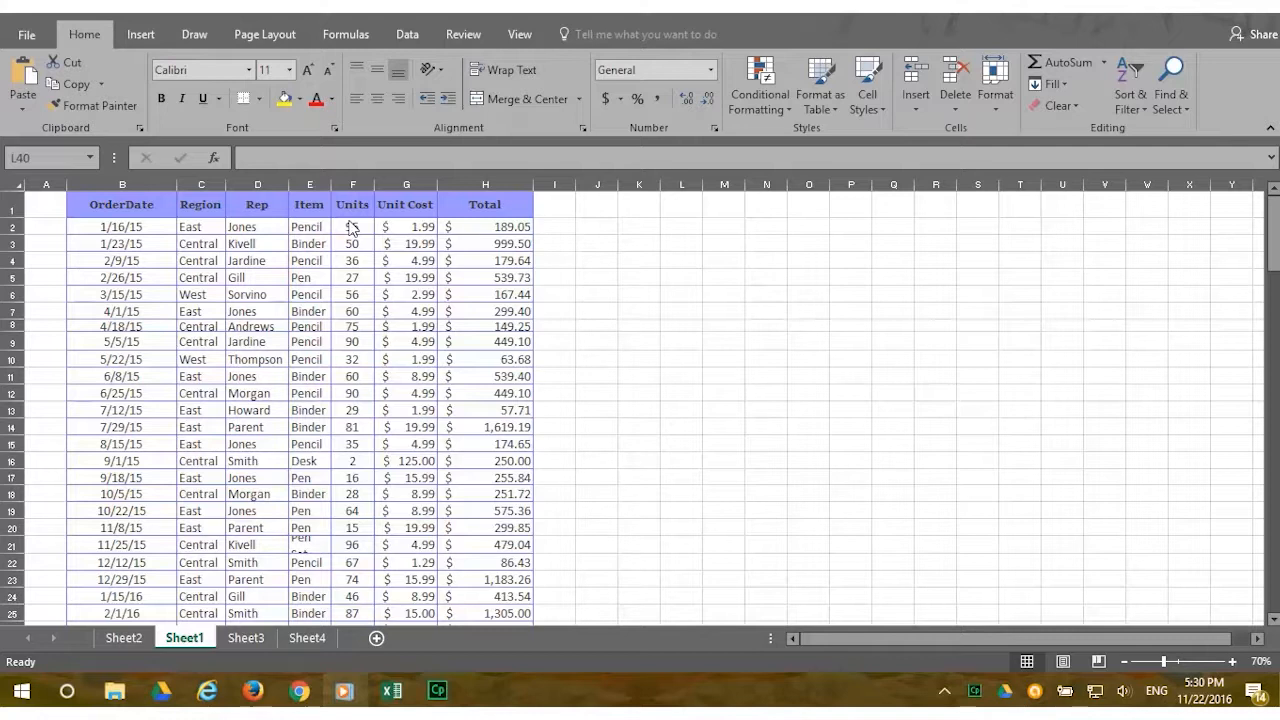
Select the Units, Unit Cost and Total figures (F2:H44) for all 43 orders
{"action": "left_click", "coordinate": [352, 226]}
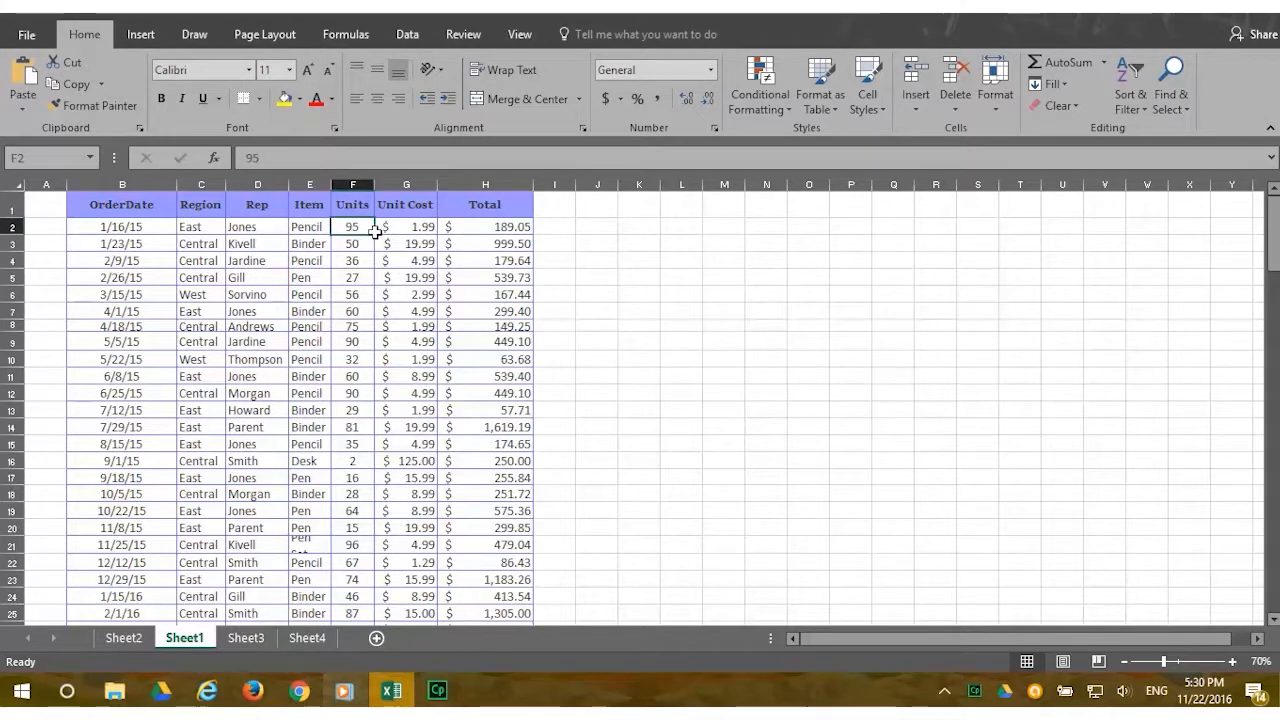
{"action": "left_click_drag", "start_coordinate": [352, 226], "coordinate": [500, 560]}
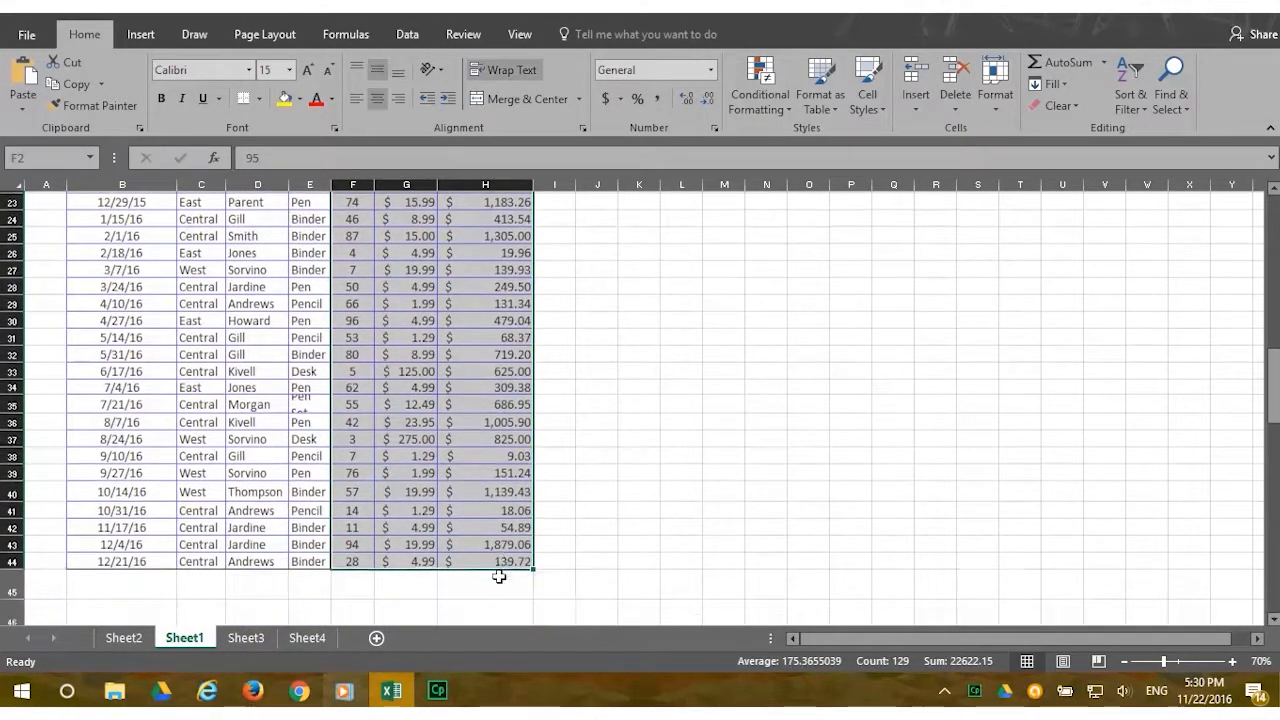
{"action": "scroll", "scroll_direction": "down", "scroll_amount": 3}
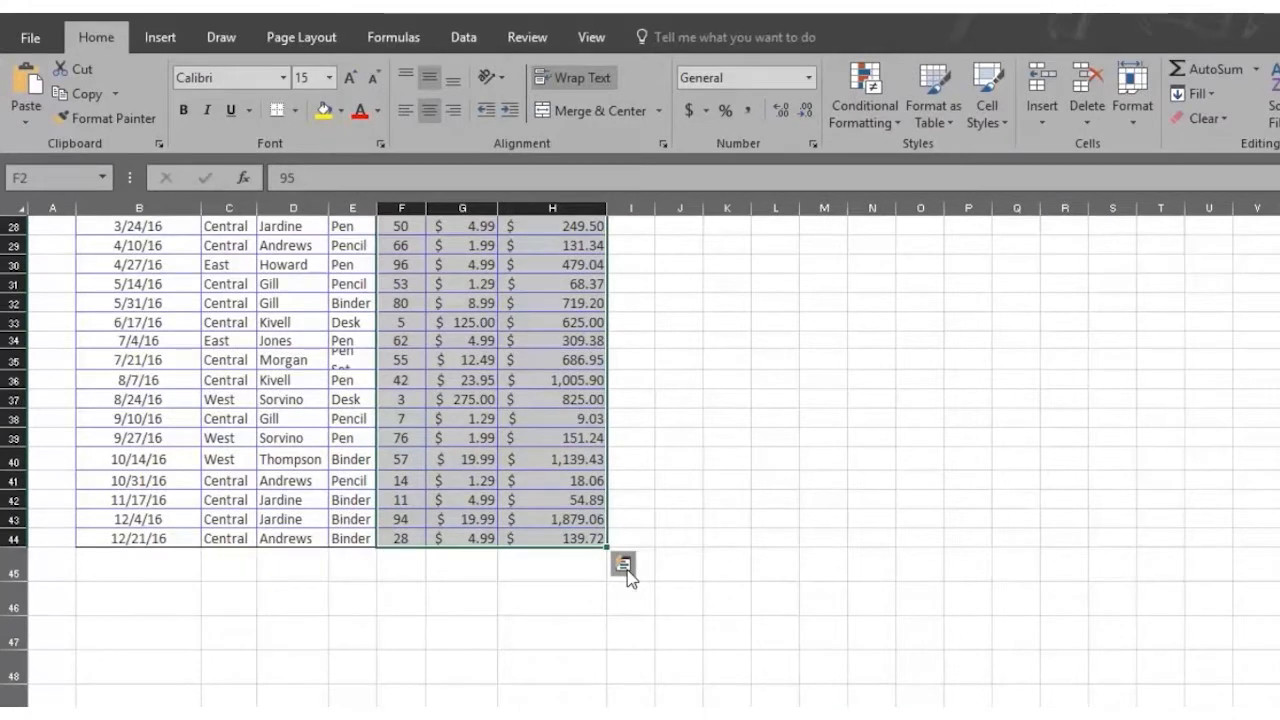
Preview Data Bars and Color Scale on the selected figures via Quick Analysis Formatting
{"action": "left_click", "coordinate": [624, 564]}
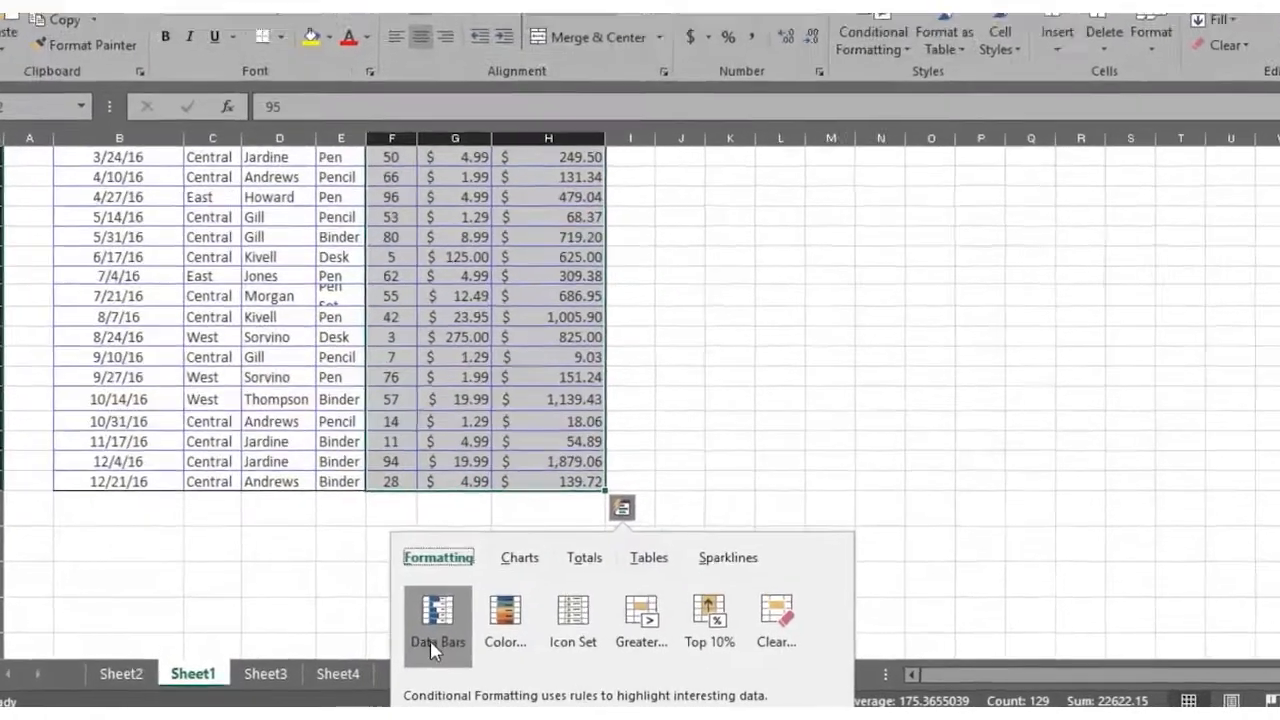
{"action": "left_click", "coordinate": [436, 616]}
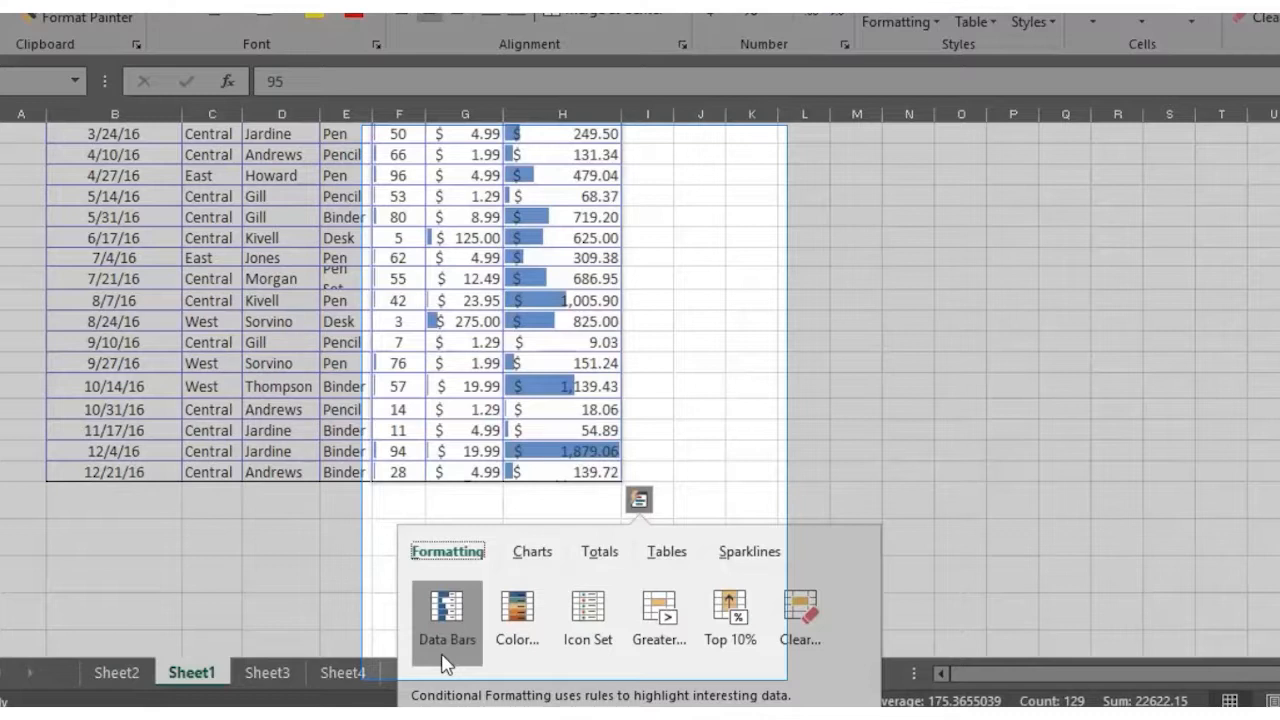
{"action": "mouse_move", "coordinate": [492, 648]}
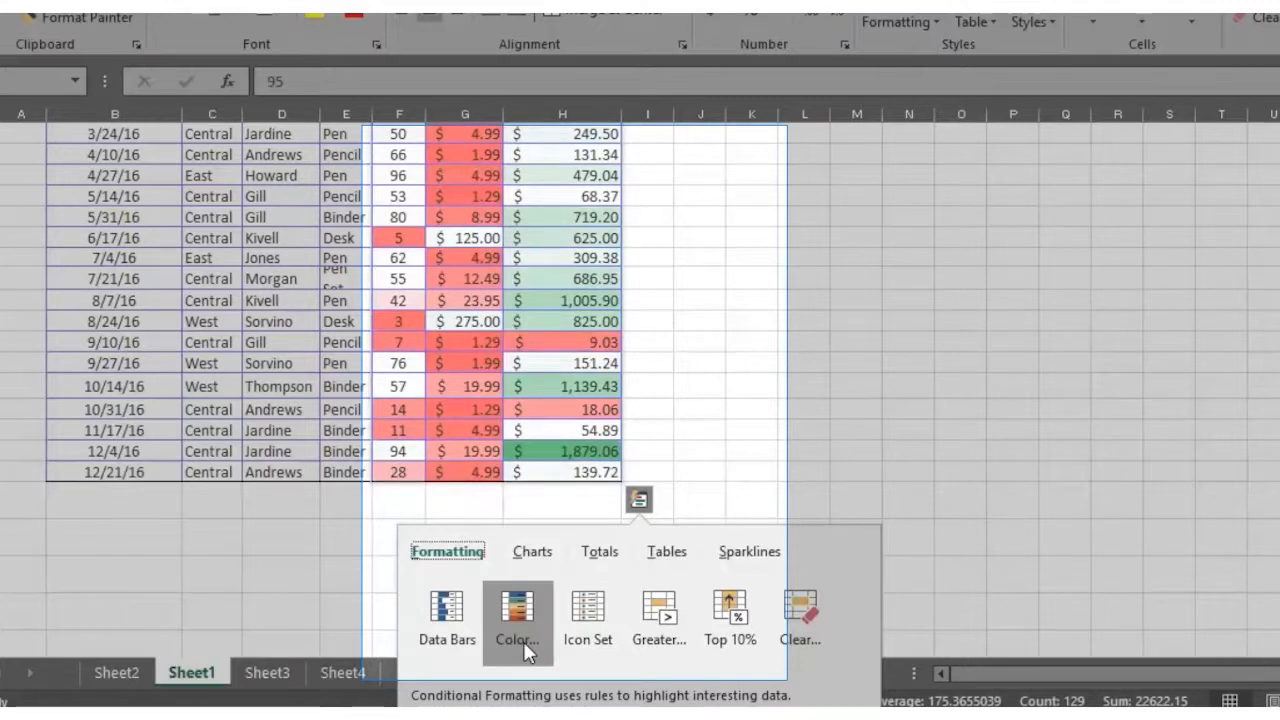
{"action": "left_click", "coordinate": [588, 616]}
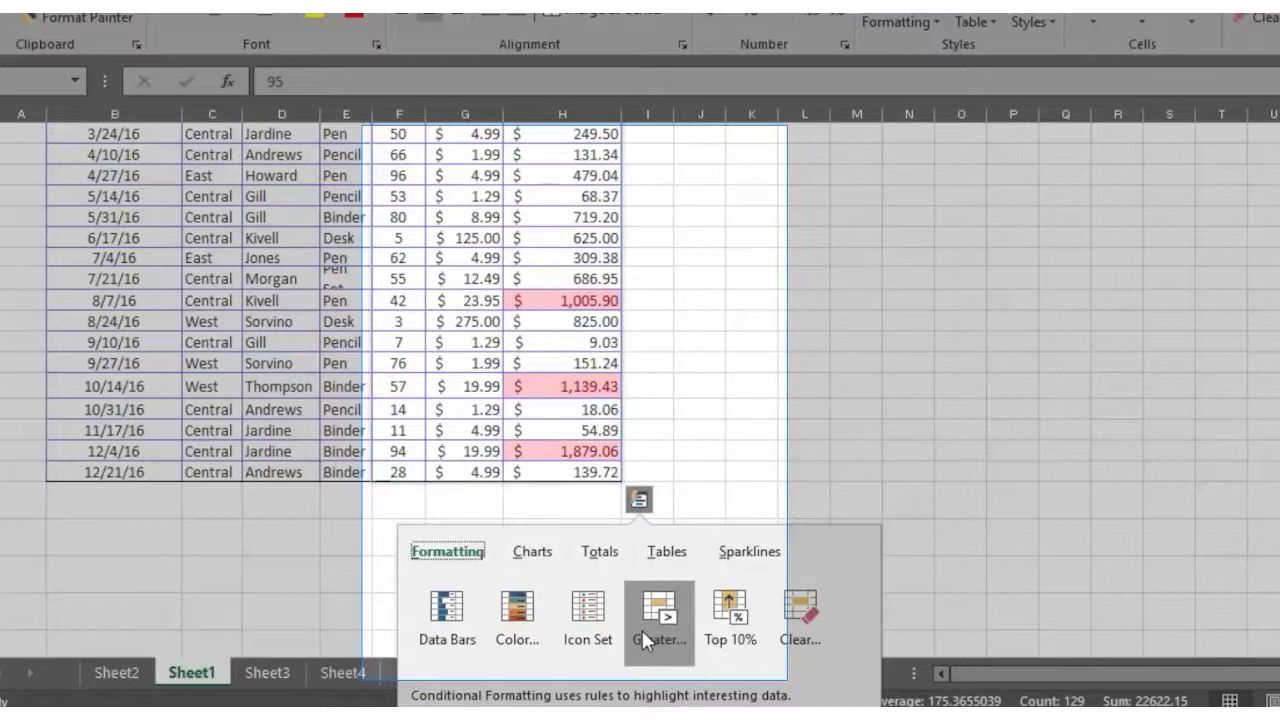
{"action": "mouse_move", "coordinate": [658, 640]}
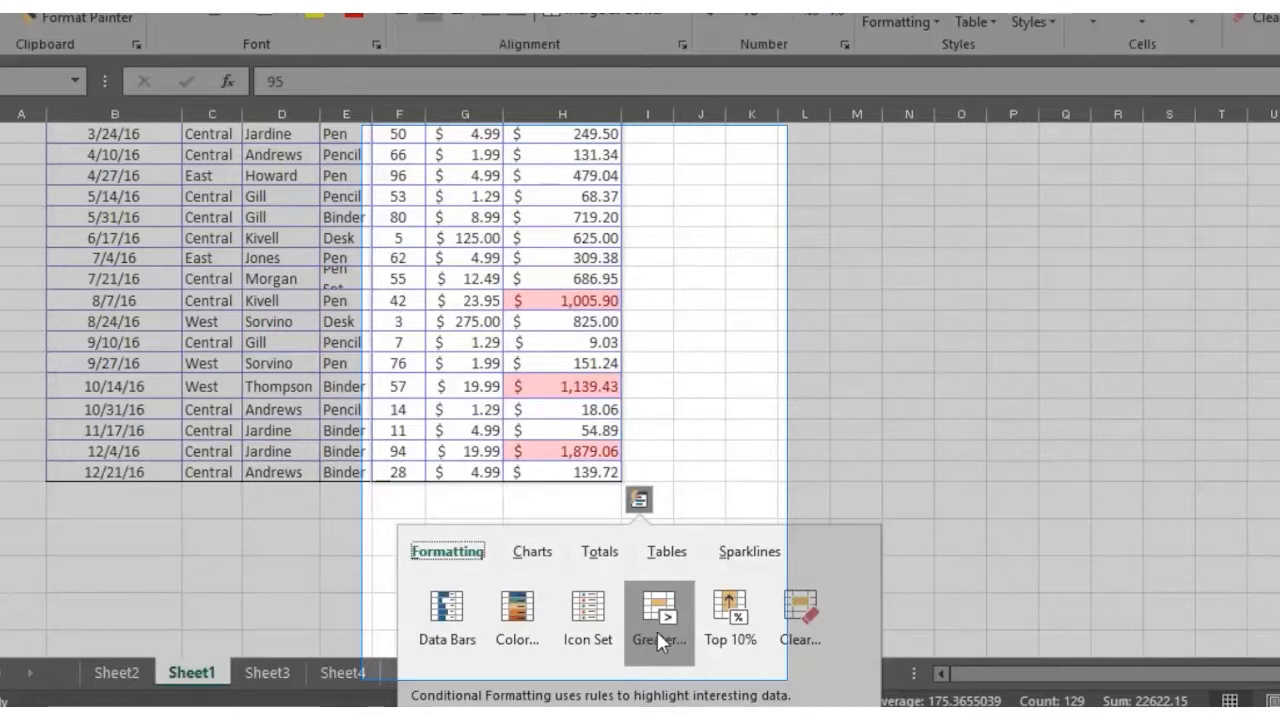
{"action": "mouse_move", "coordinate": [730, 620]}
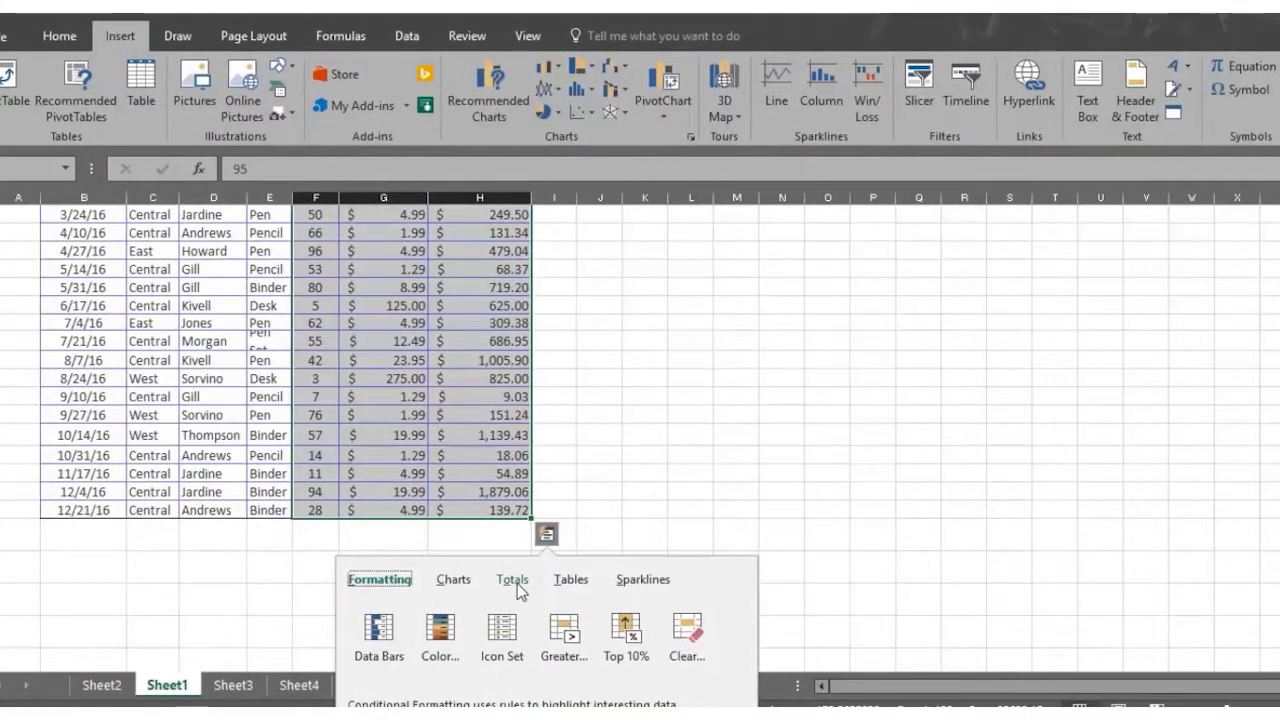
Preview Count, Percent of Total and Running Total rows beneath the columns
{"action": "left_click", "coordinate": [512, 580]}
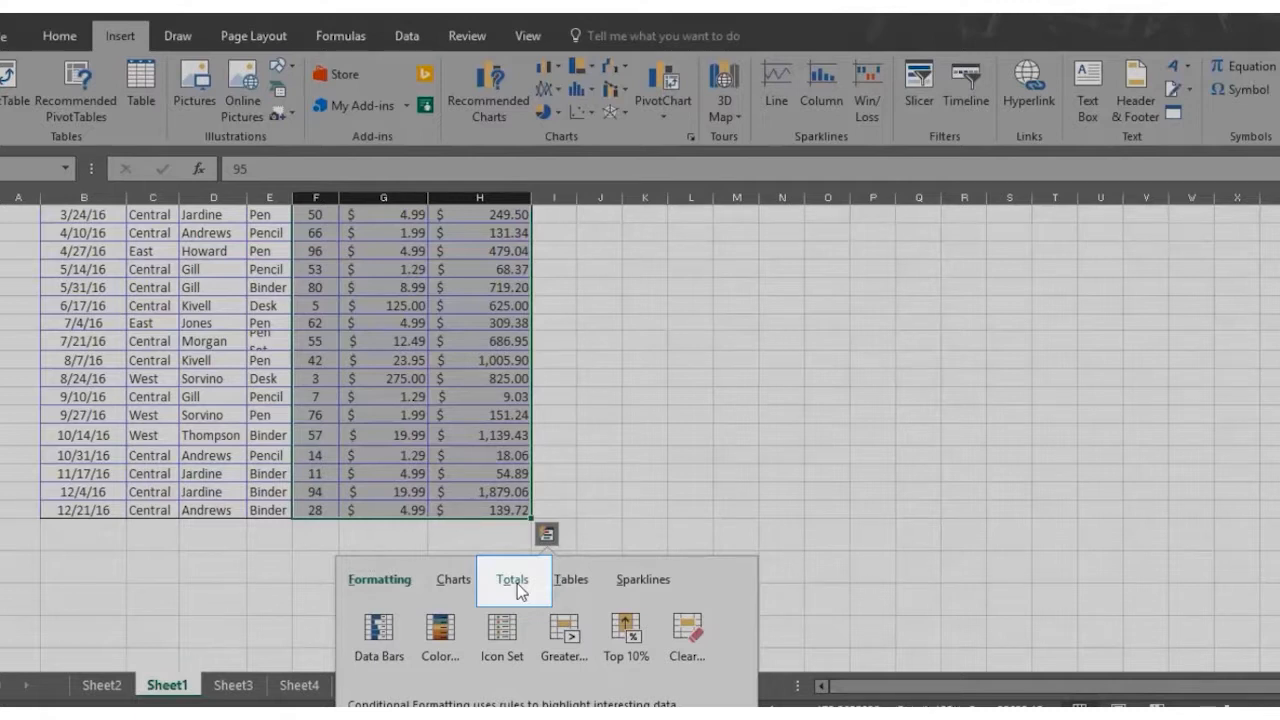
{"action": "left_click", "coordinate": [512, 580]}
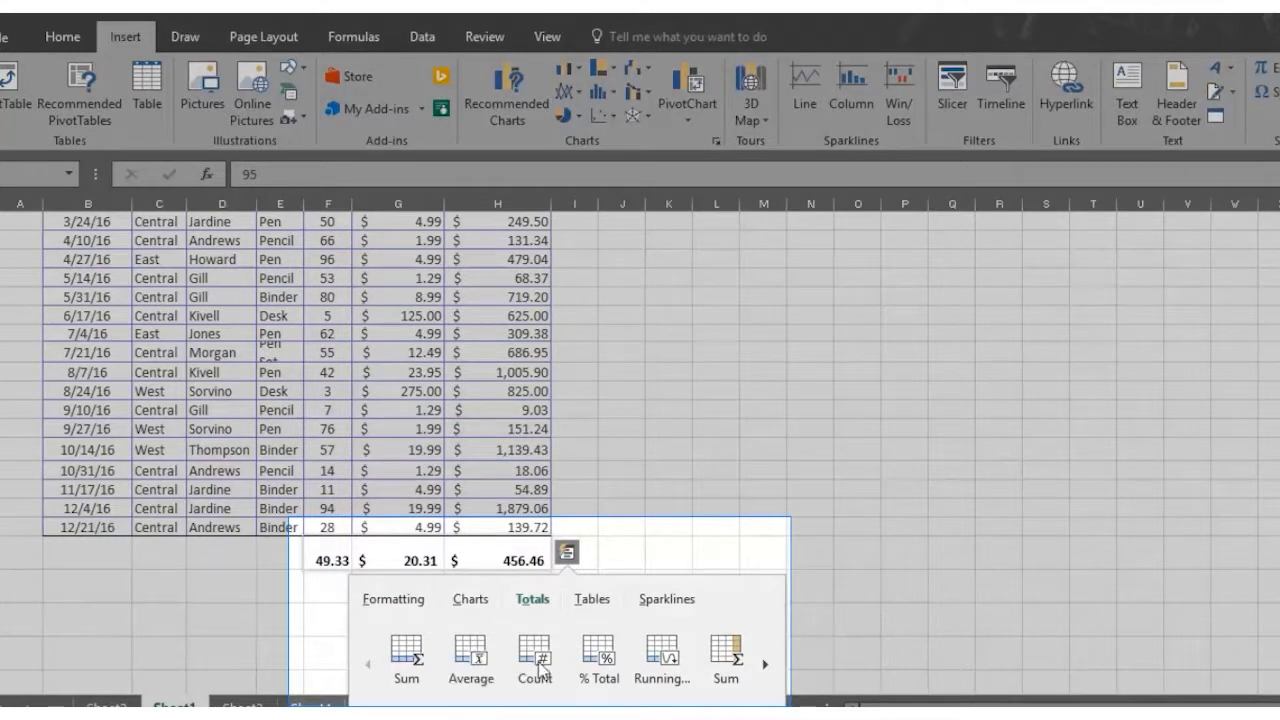
{"action": "left_click", "coordinate": [598, 660]}
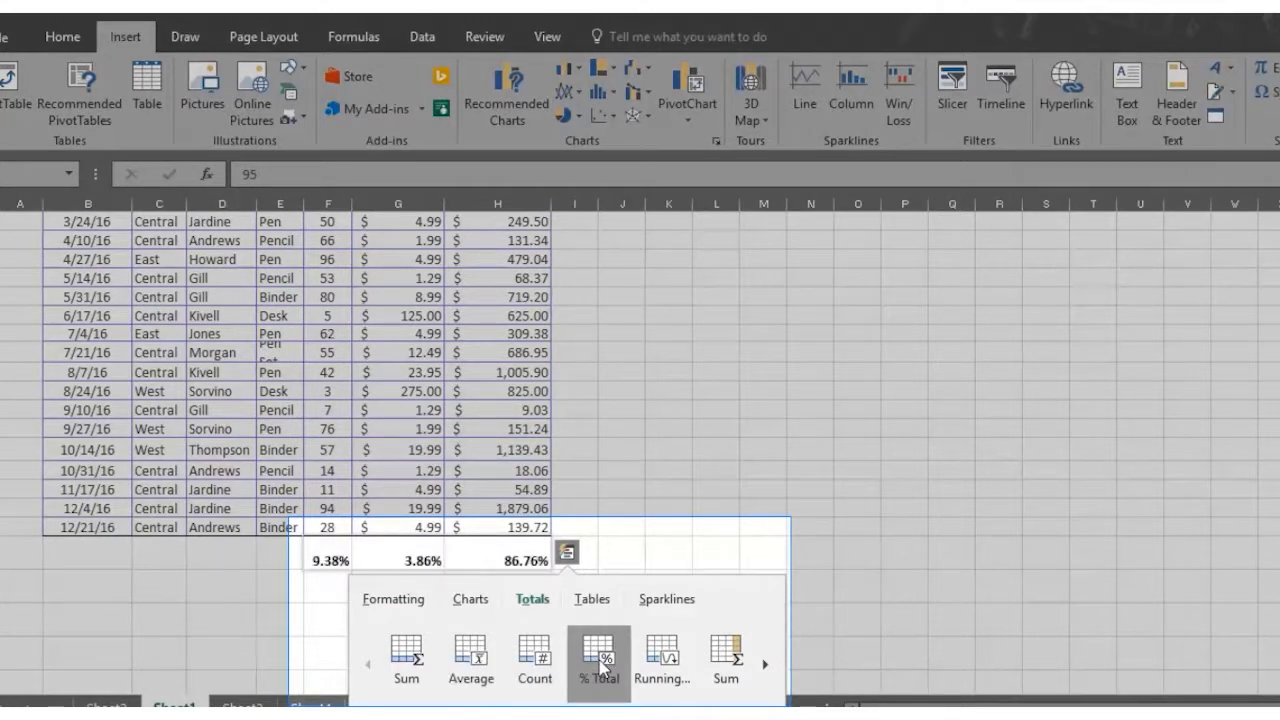
{"action": "left_click", "coordinate": [662, 660]}
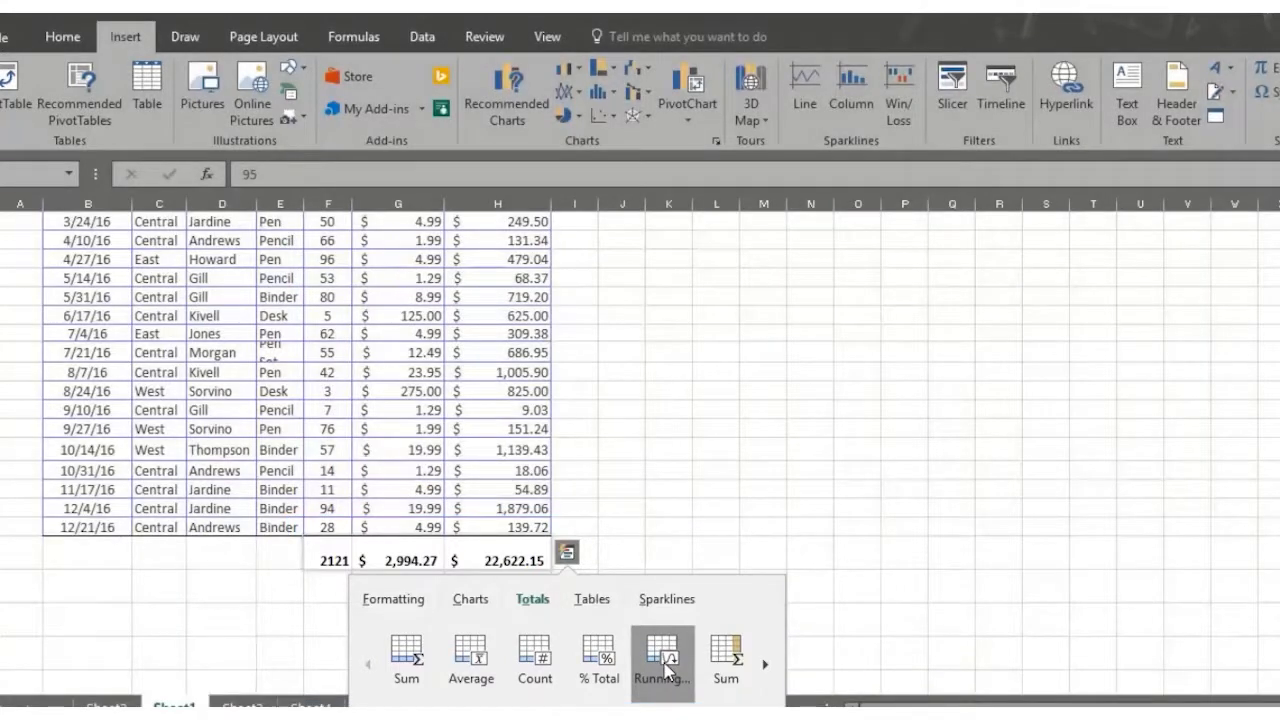
{"action": "left_click", "coordinate": [662, 656]}
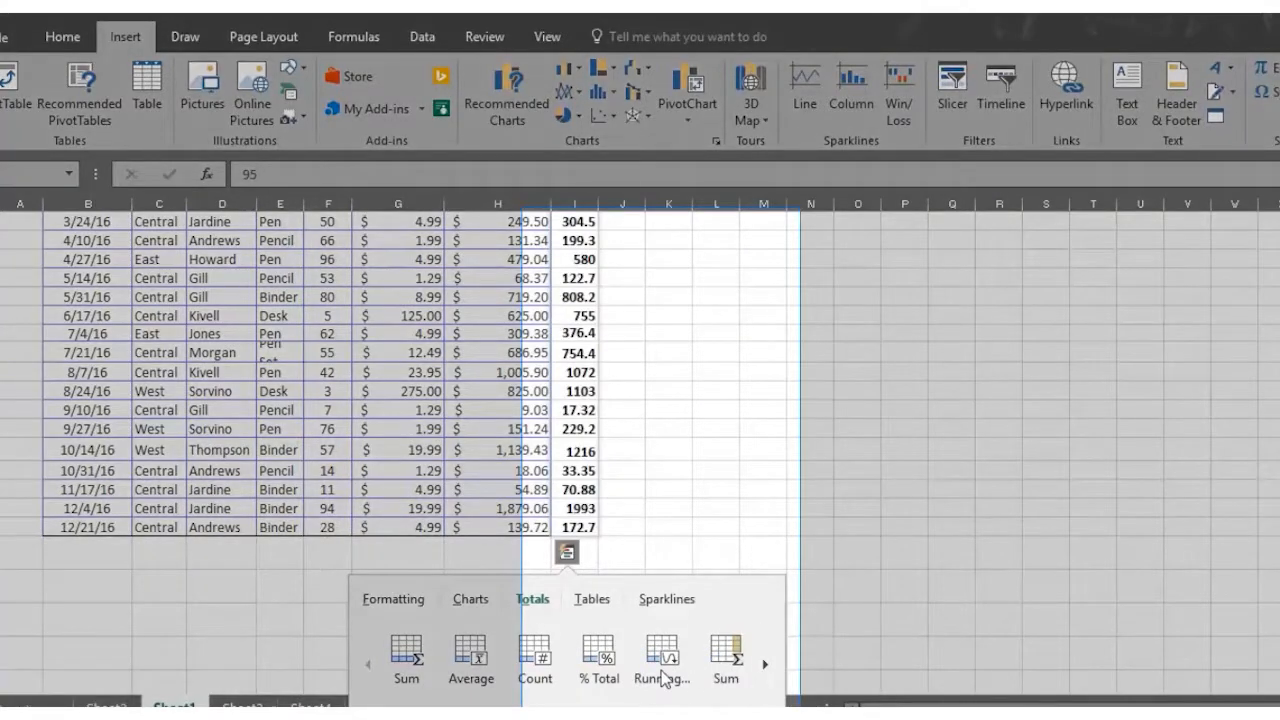
{"action": "mouse_move", "coordinate": [724, 660]}
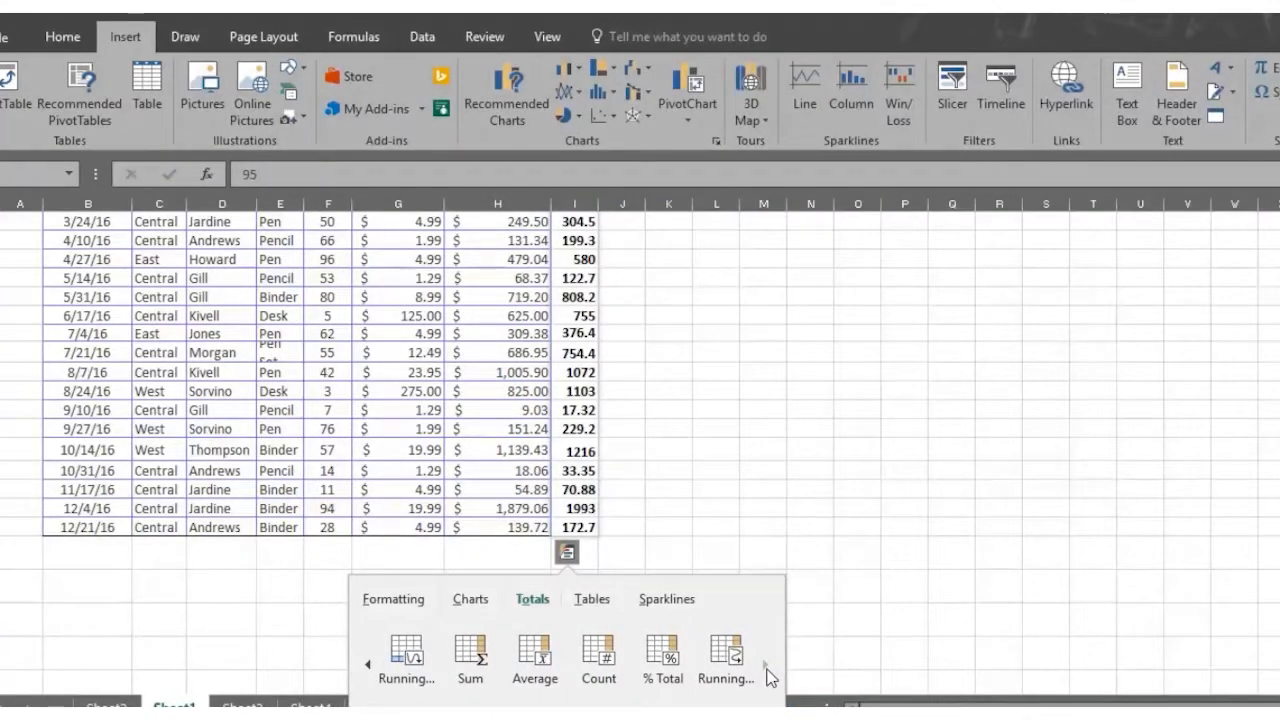
{"action": "mouse_move", "coordinate": [536, 660]}
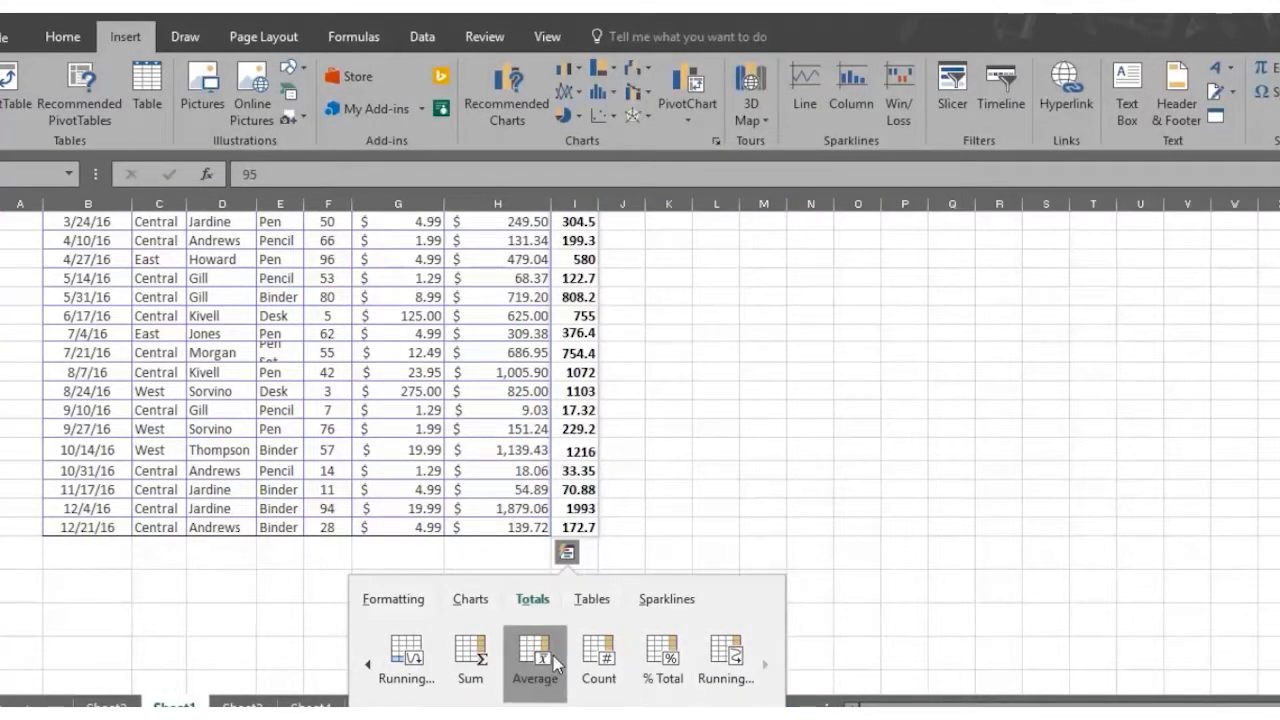
Preview Average and Count totals added beside each row, without applying them
{"action": "left_click", "coordinate": [598, 662]}
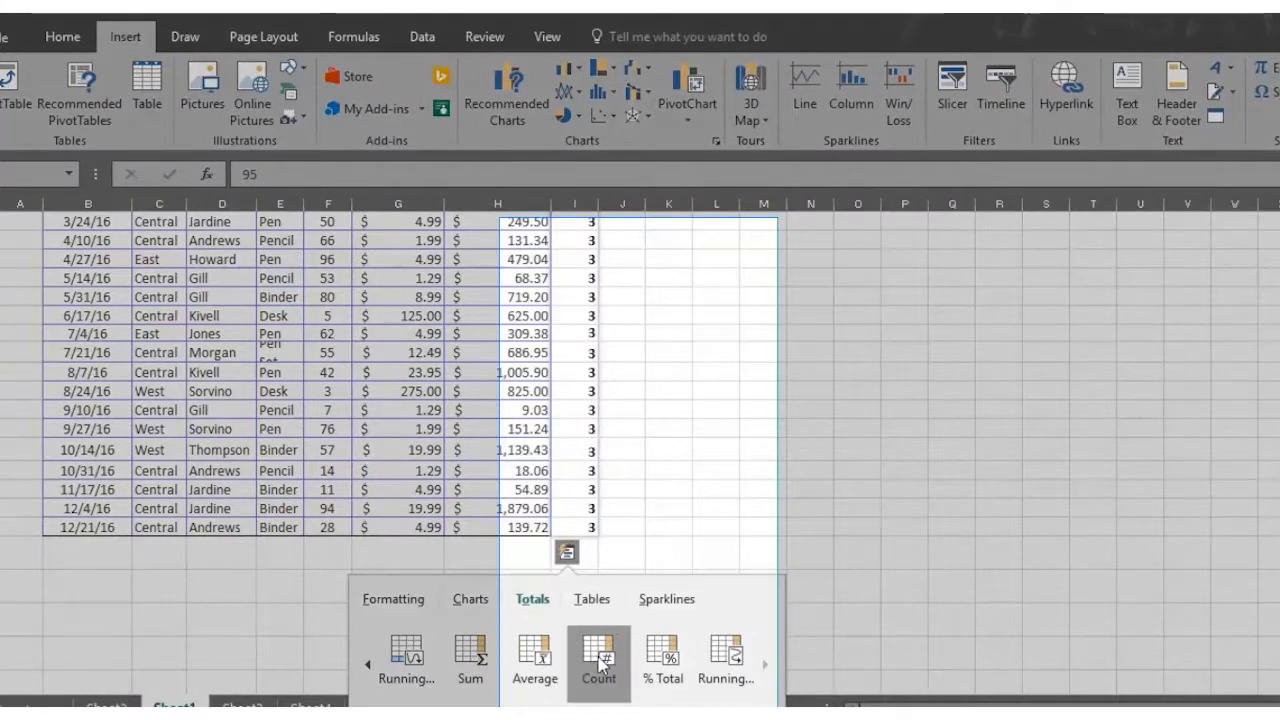
{"action": "left_click", "coordinate": [724, 660]}
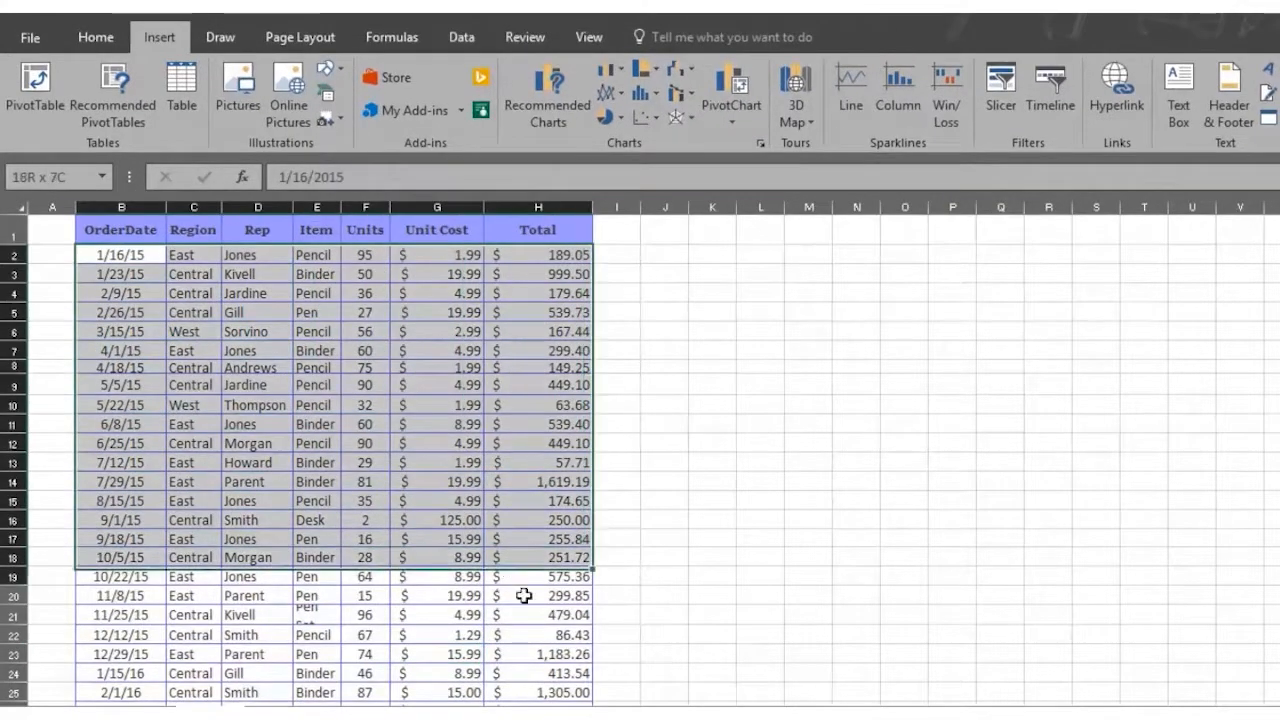
View Quick Analysis chart suggestions such as Sum of Units by Region for the table
{"action": "scroll", "scroll_direction": "down", "scroll_amount": 3}
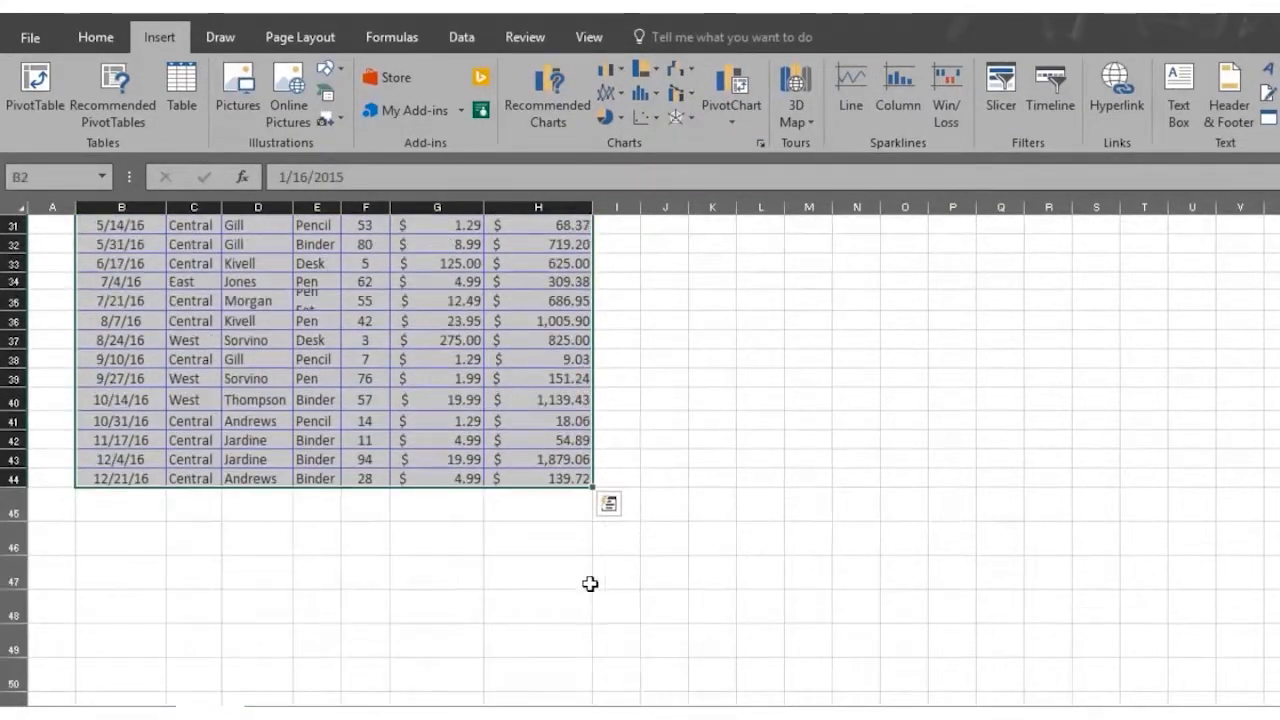
{"action": "left_click", "coordinate": [608, 504]}
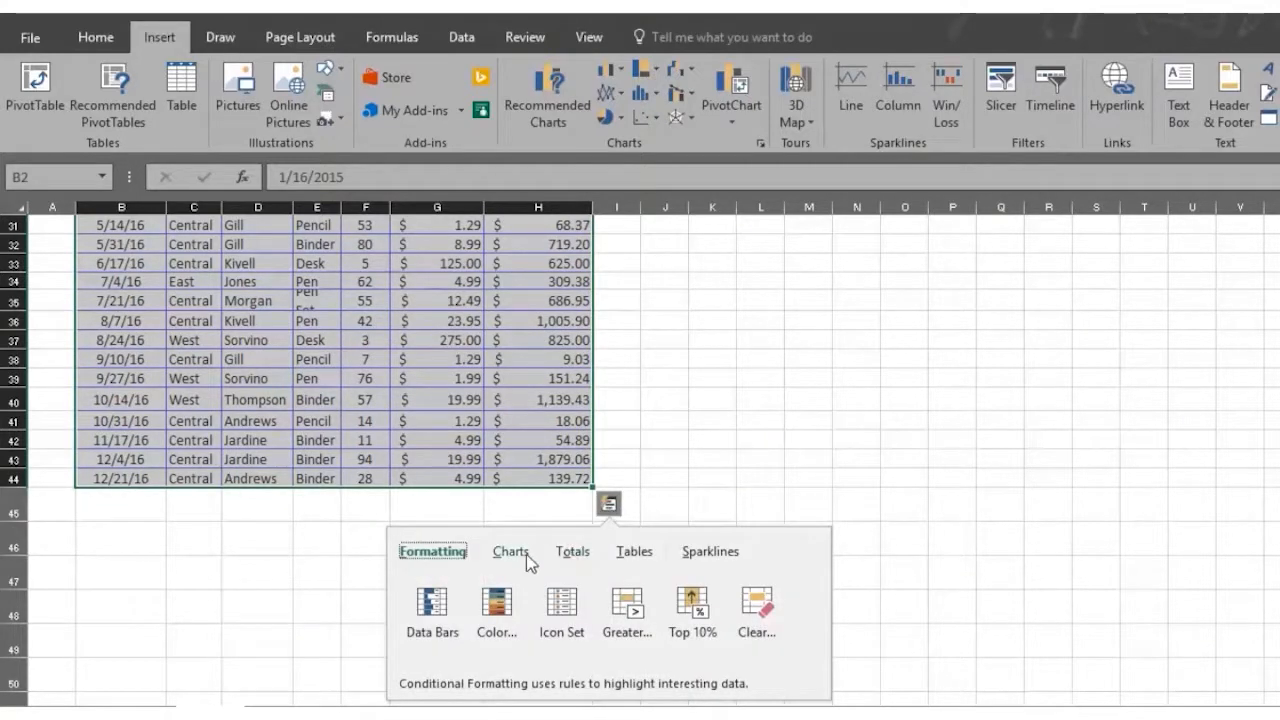
{"action": "left_click", "coordinate": [512, 552]}
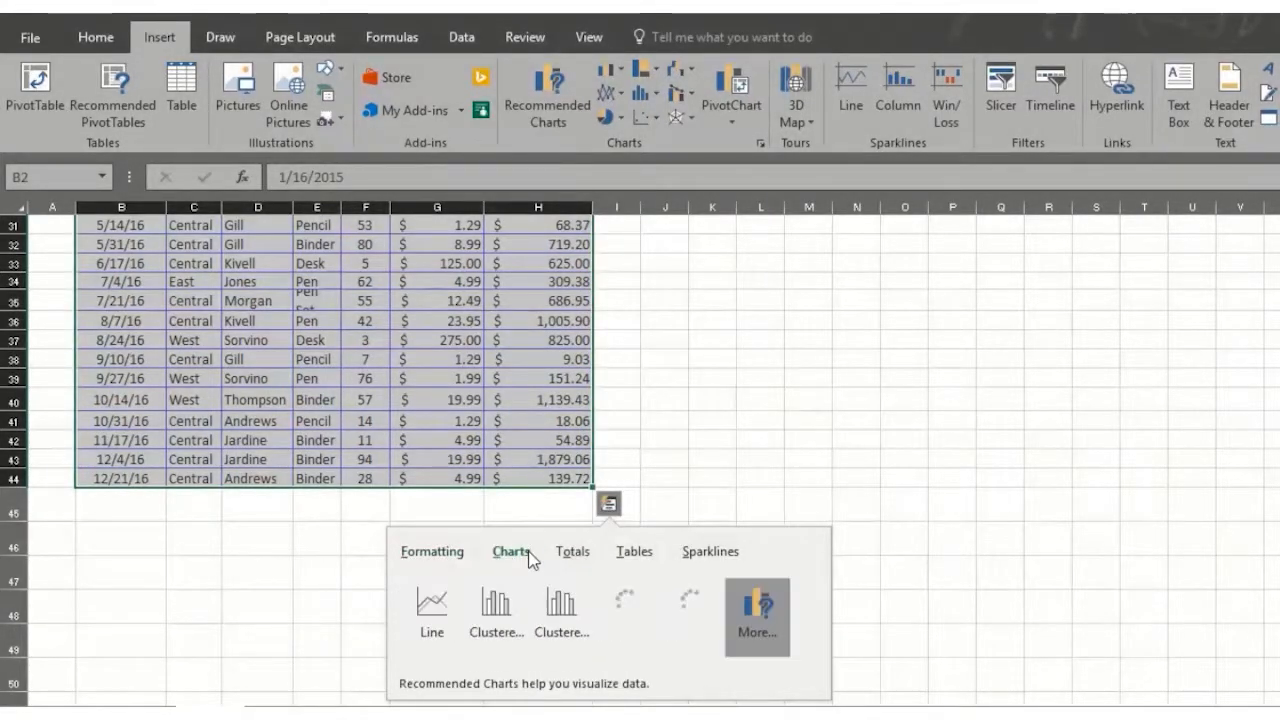
{"action": "mouse_move", "coordinate": [432, 616]}
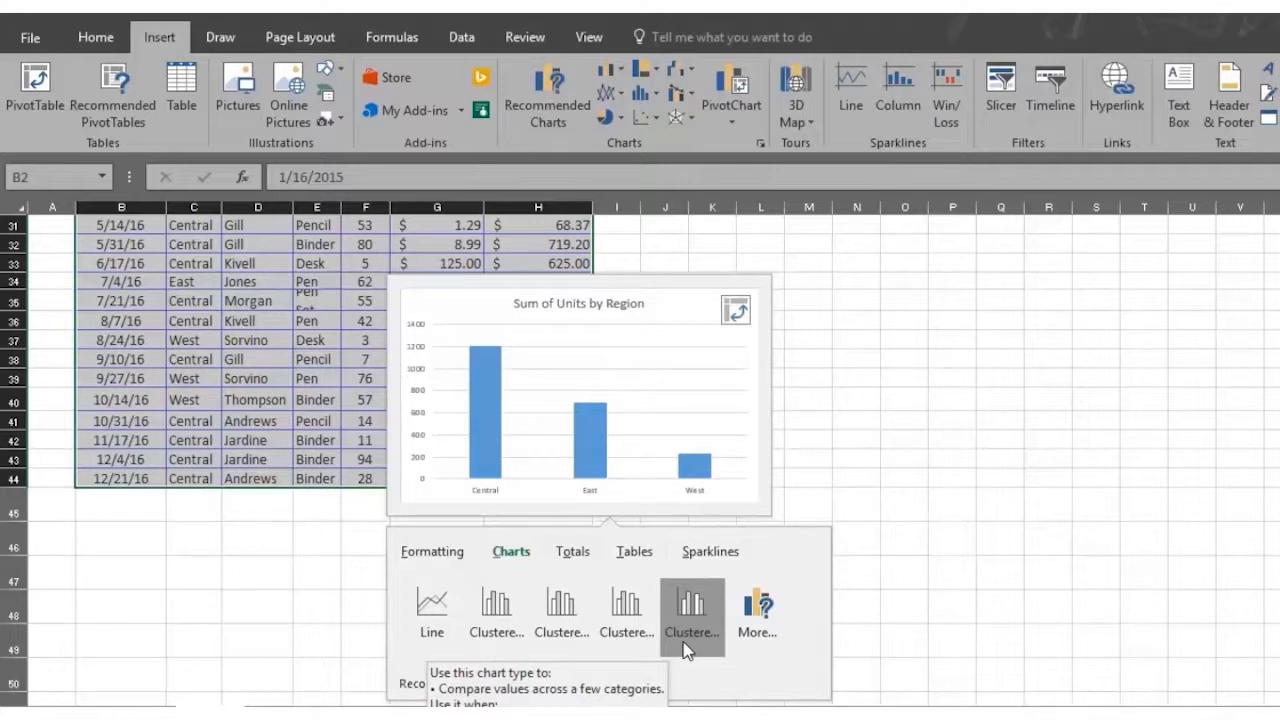
{"action": "mouse_move", "coordinate": [644, 568]}
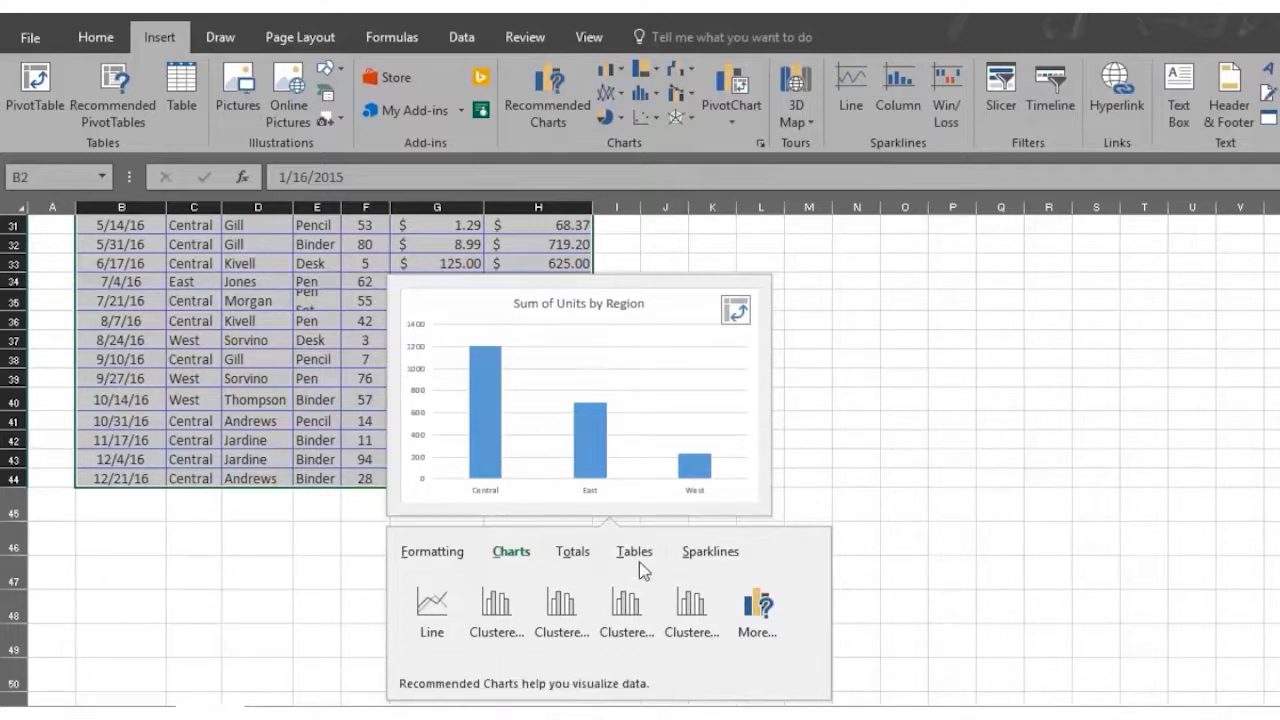
{"action": "left_click", "coordinate": [634, 552]}
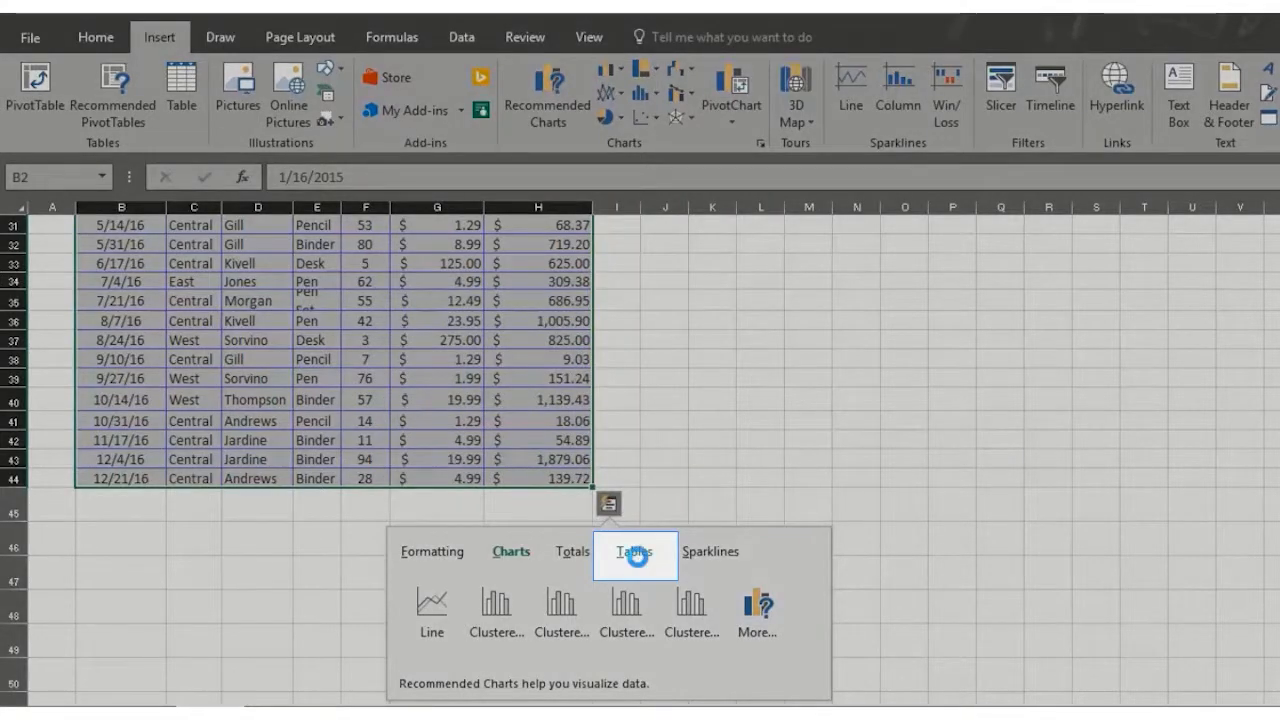
Preview the data as a formatted Table and as a PivotTable of Sum of Unit Cost by Region
{"action": "left_click", "coordinate": [636, 552]}
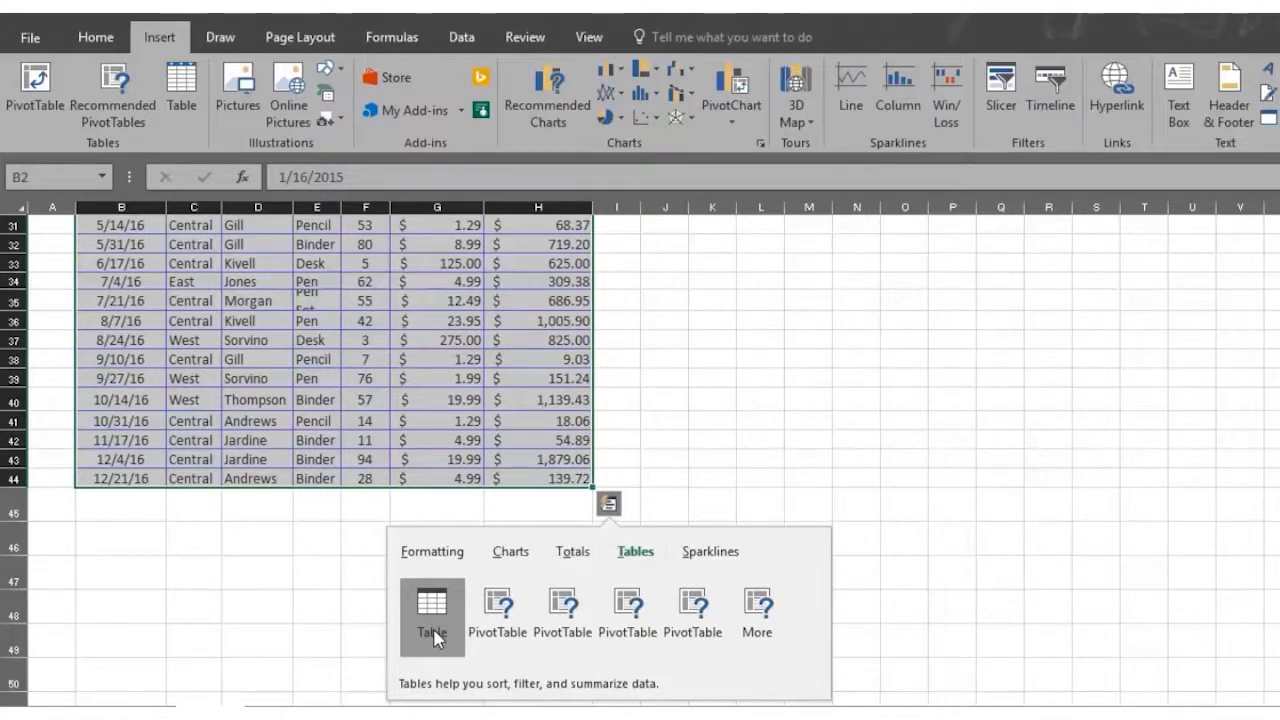
{"action": "left_click", "coordinate": [432, 608]}
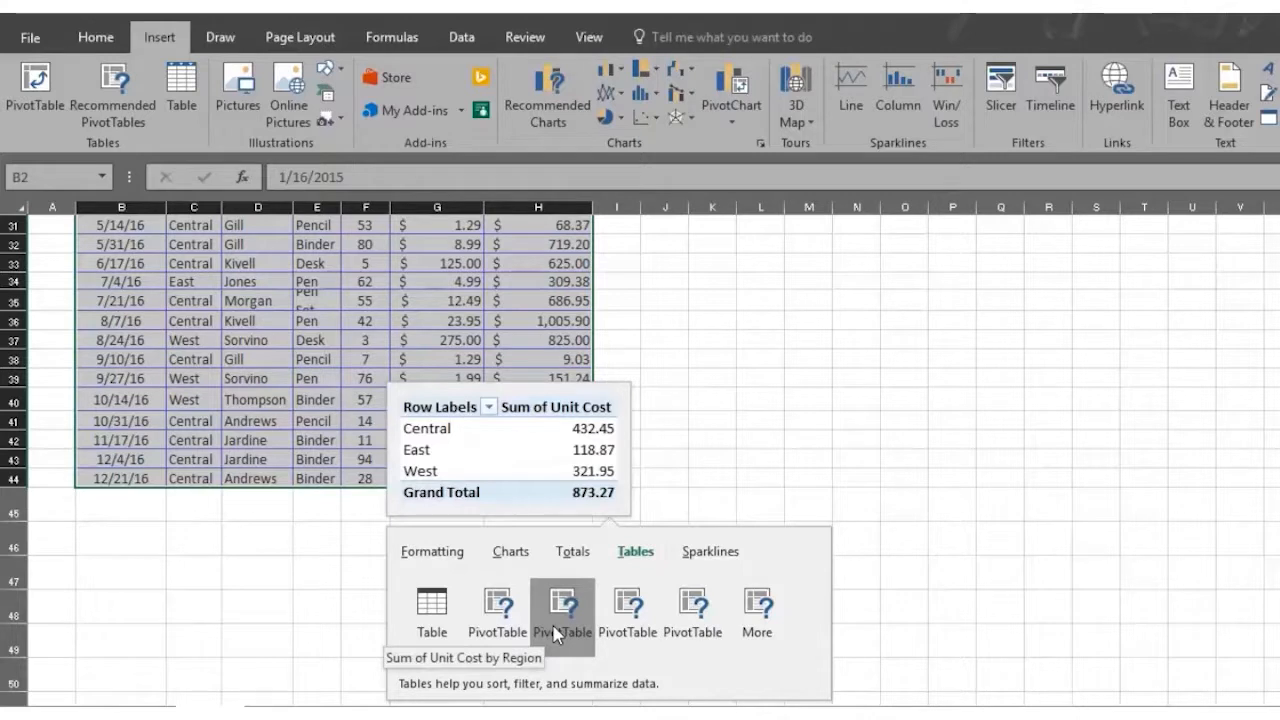
{"action": "mouse_move", "coordinate": [628, 612]}
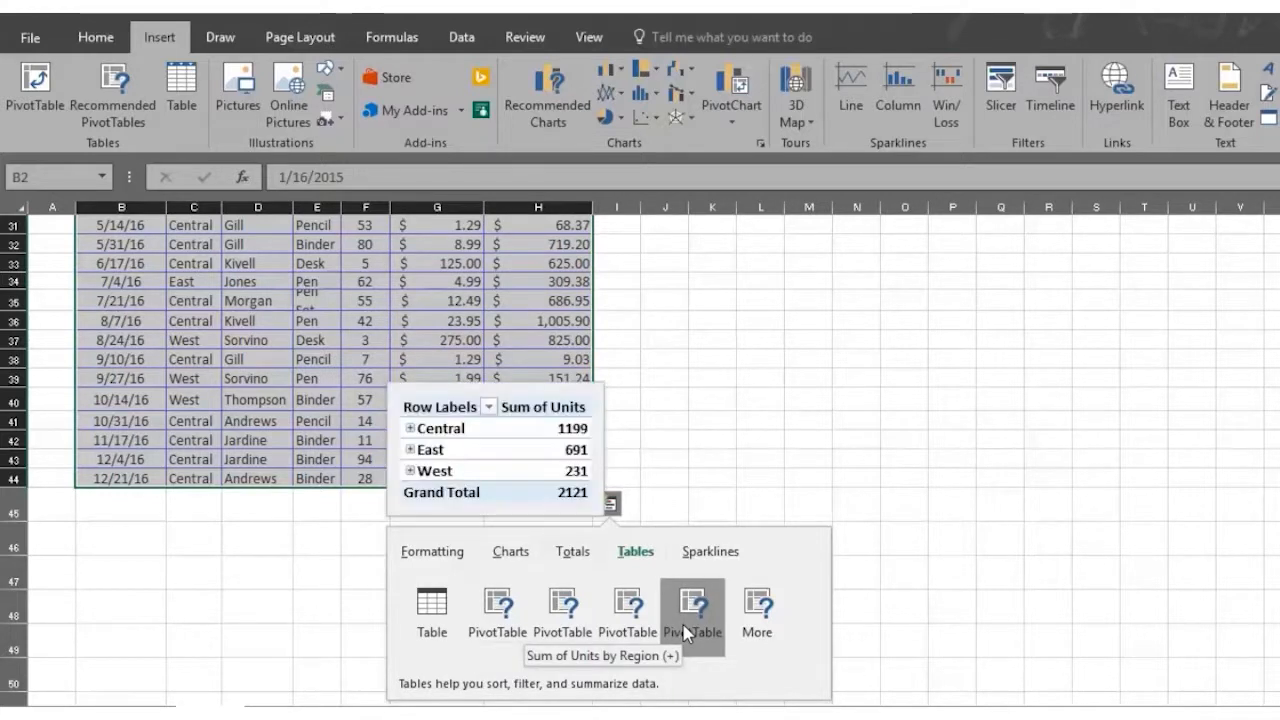
{"action": "mouse_move", "coordinate": [722, 596]}
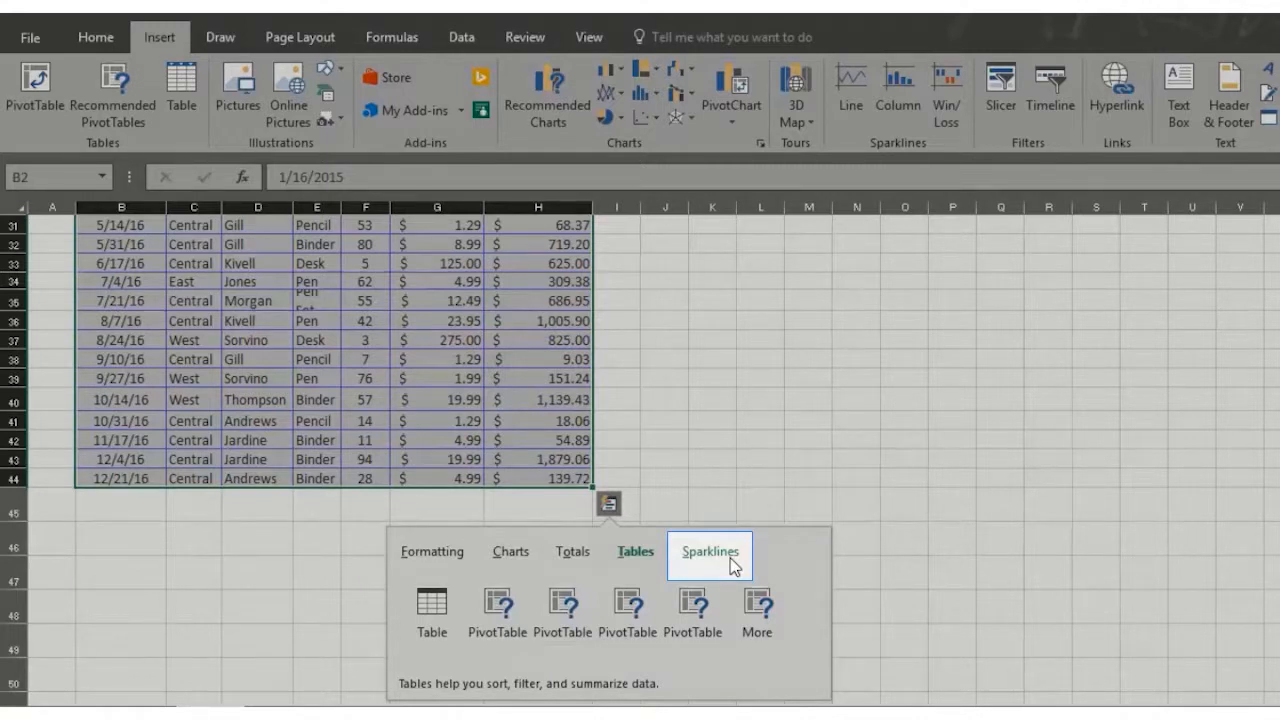
Preview Line then Column sparklines in column I beside each sales row
{"action": "left_click", "coordinate": [710, 552]}
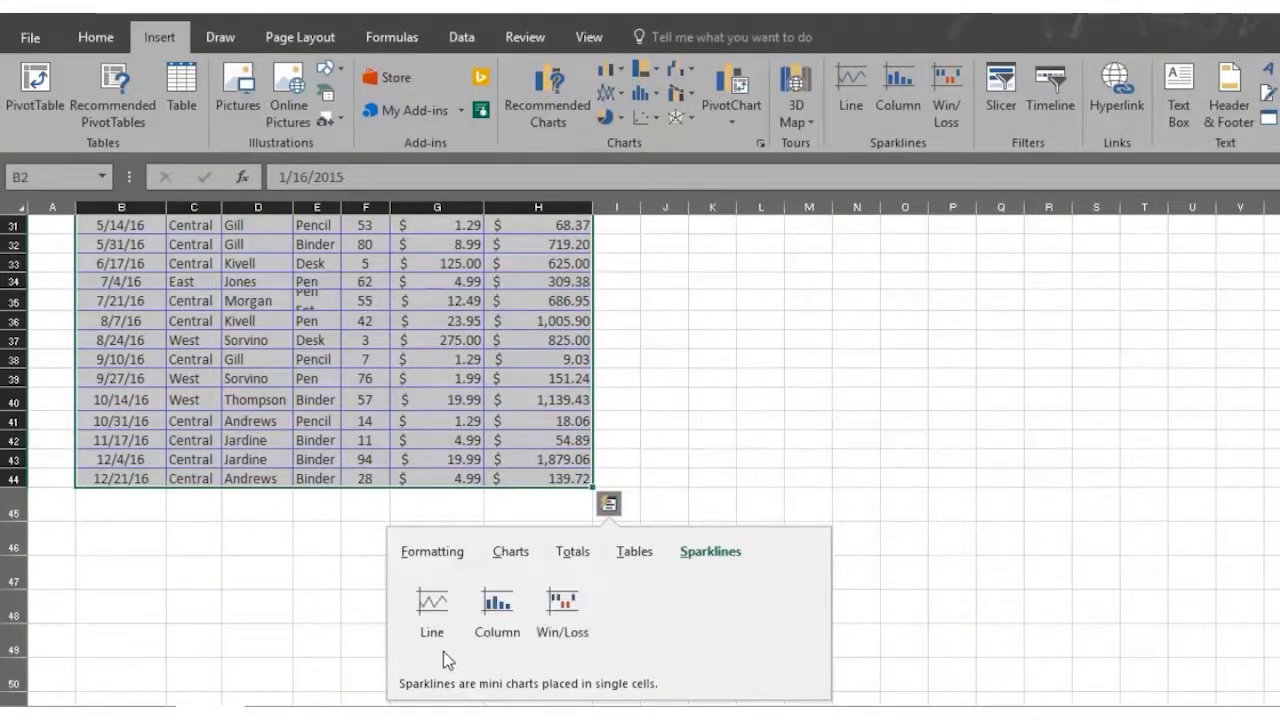
{"action": "left_click", "coordinate": [496, 616]}
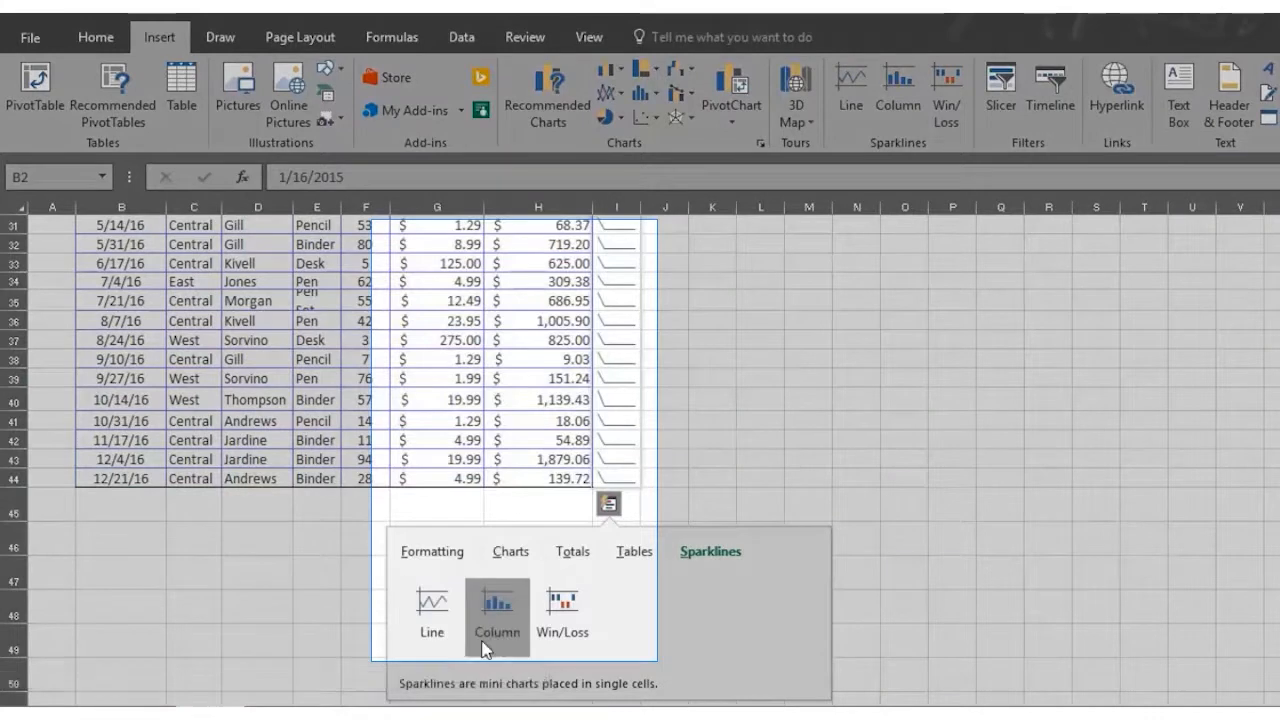
{"action": "left_click", "coordinate": [496, 616]}
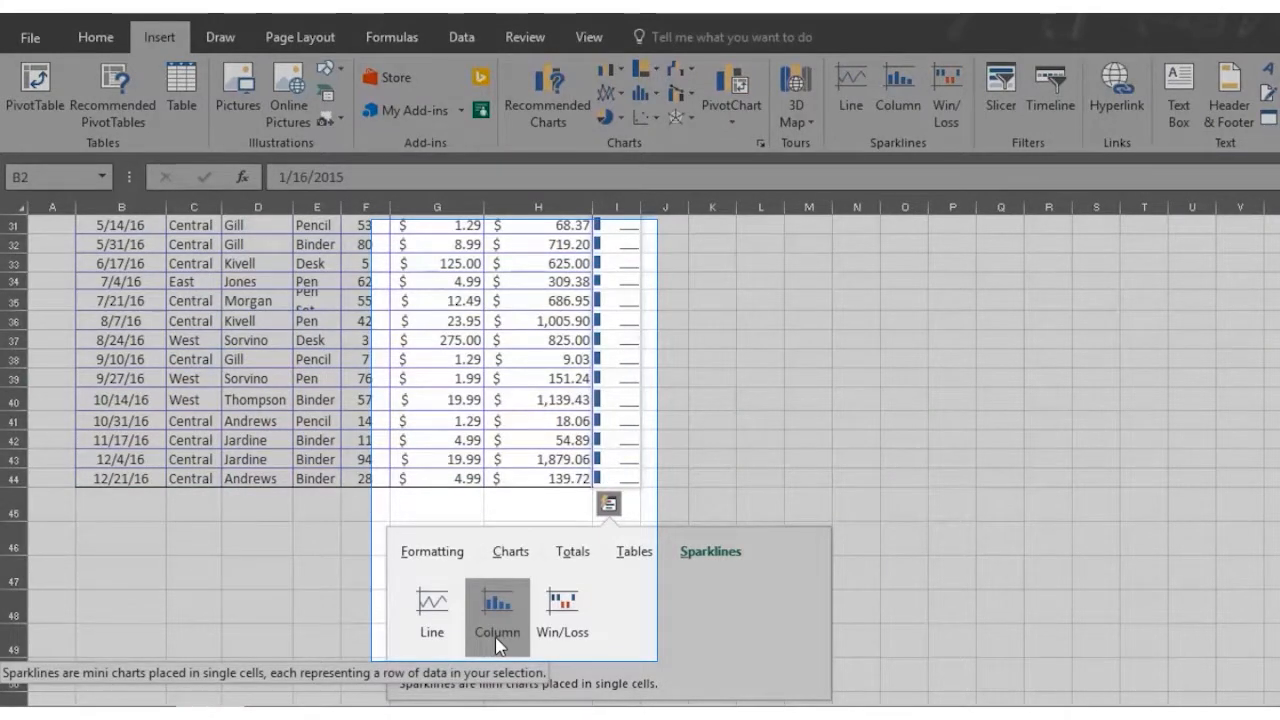